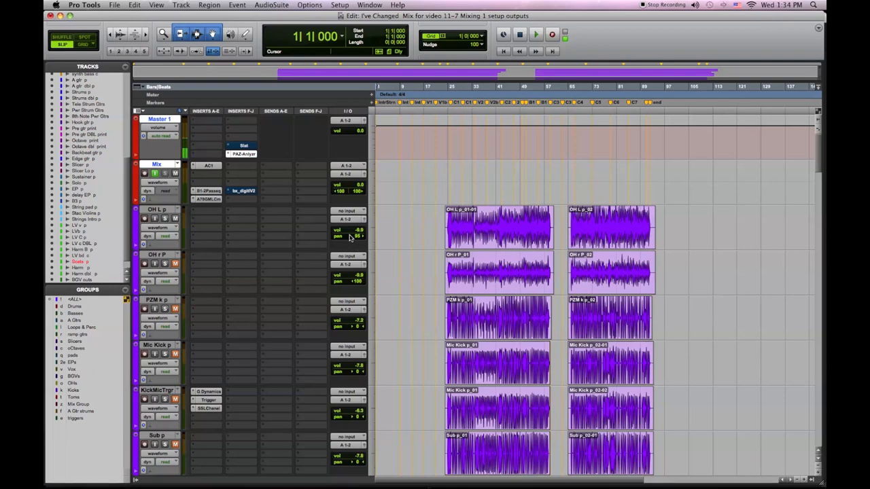
{"action": "mouse_move", "coordinate": [351, 237]}
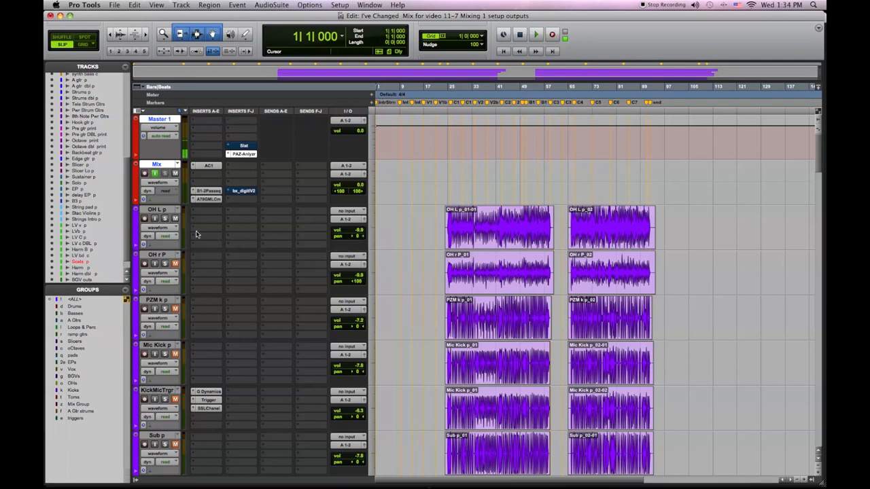
{"action": "mouse_move", "coordinate": [198, 216]}
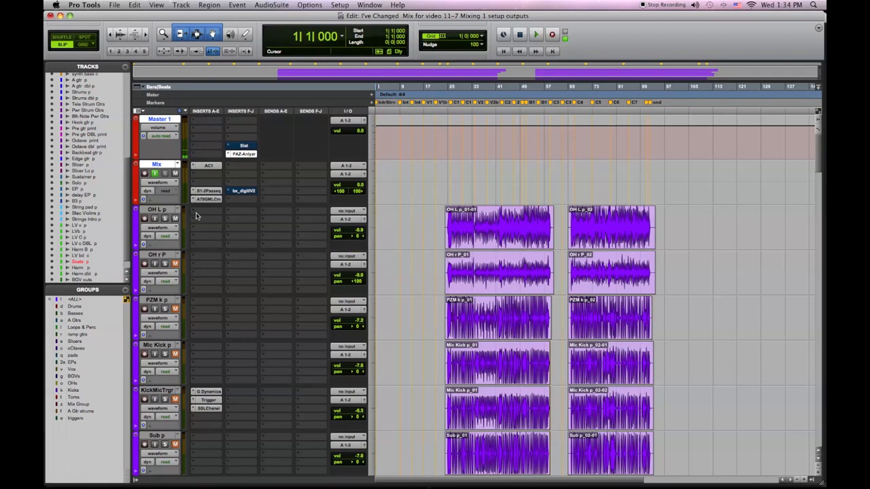
Step: Insert the SSLChannel plug-in on both the OH L and OH R overhead tracks
{"action": "left_click", "coordinate": [535, 34]}
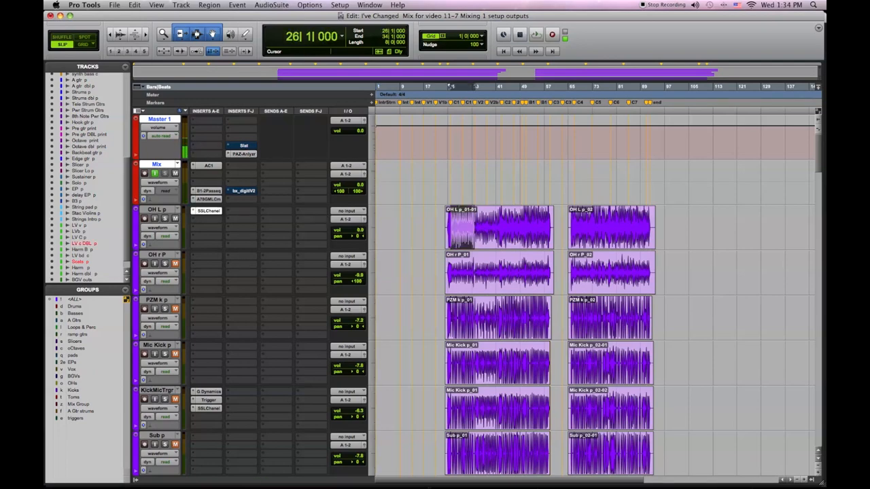
{"action": "left_click", "coordinate": [209, 211]}
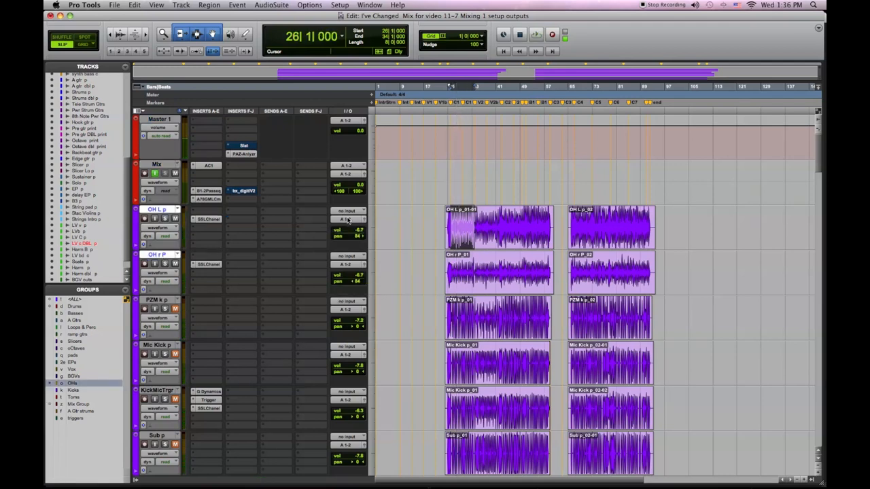
Step: Shift the SSLChannel insert on OH L from slot A to slot B
{"action": "left_click", "coordinate": [351, 219]}
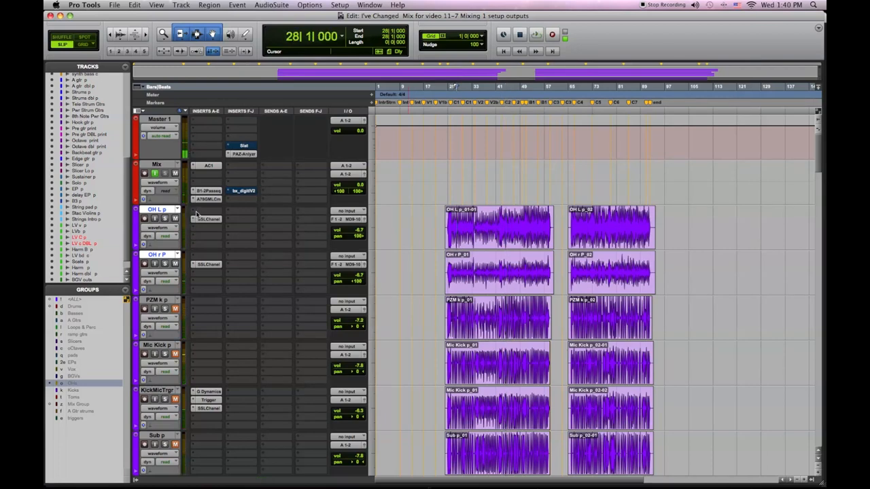
Step: Add McDSP Analog Channel in slot A on both overheads and adjust roll-off, bump, bias and release
{"action": "left_click", "coordinate": [207, 218]}
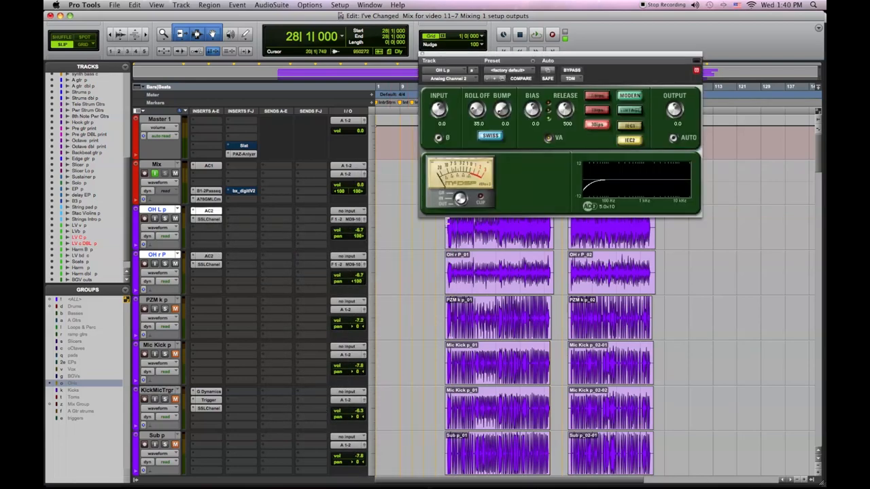
{"action": "left_click", "coordinate": [514, 71]}
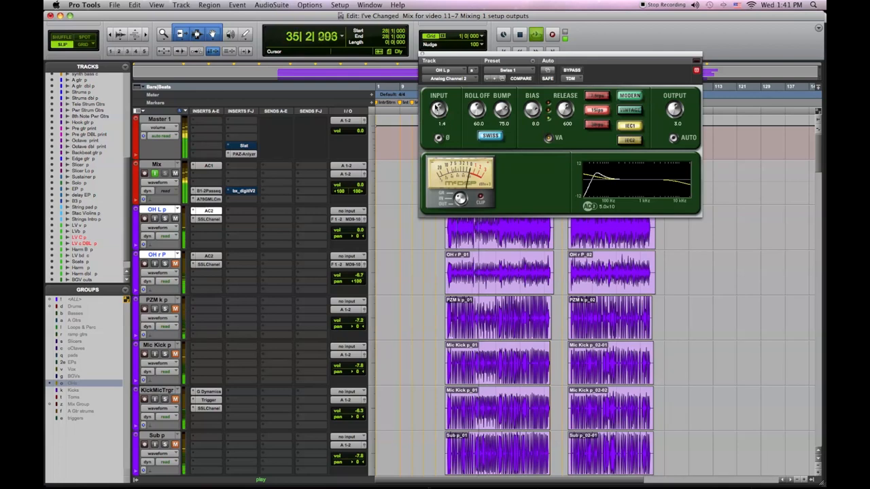
Step: Audition the overheads, bypassing and re-enabling Analog Channel to compare the tape sound
{"action": "left_click", "coordinate": [571, 71]}
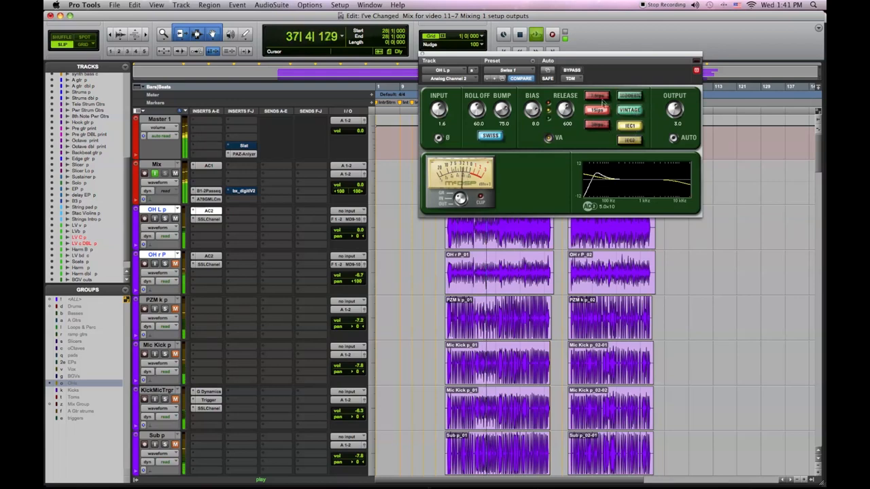
{"action": "left_click", "coordinate": [595, 109]}
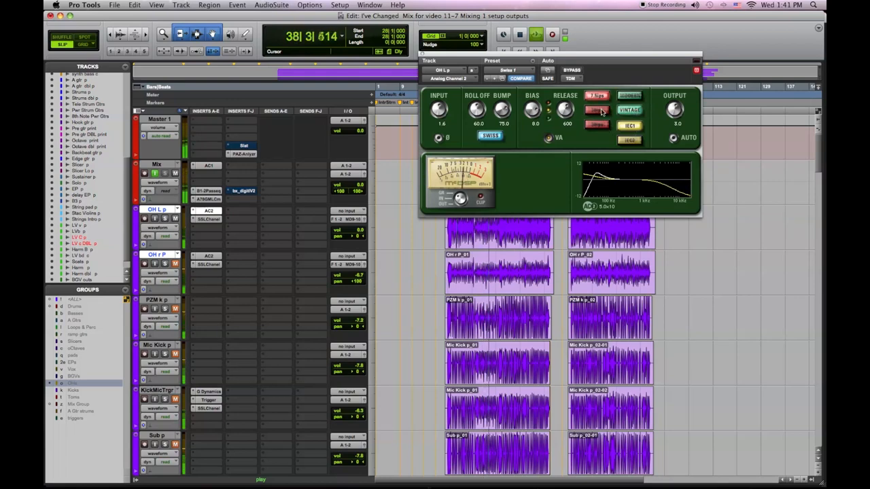
{"action": "left_click", "coordinate": [597, 125]}
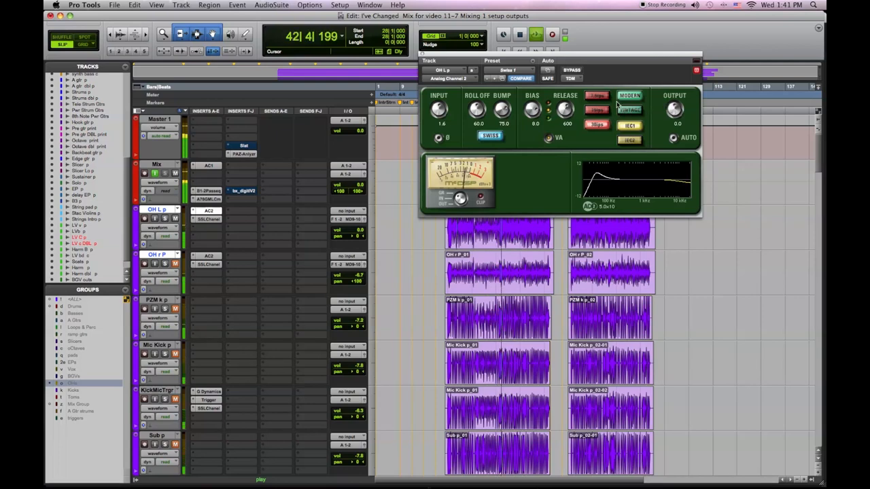
{"action": "left_click", "coordinate": [571, 71]}
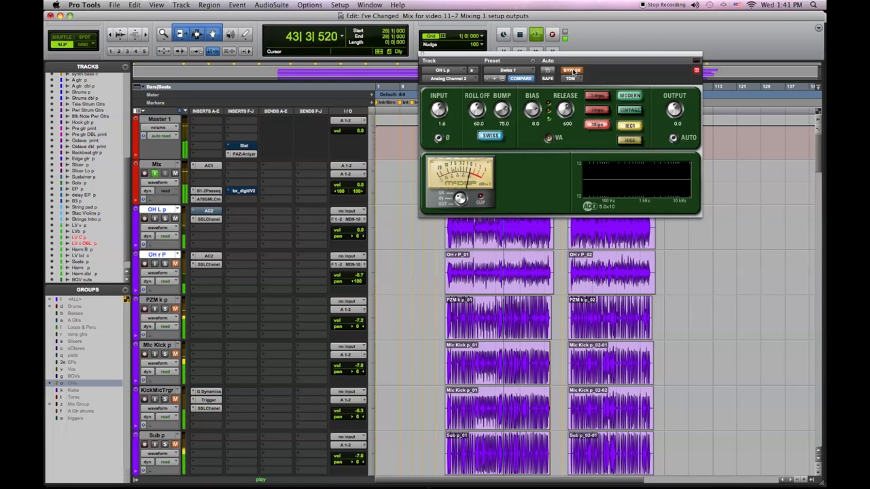
{"action": "left_click", "coordinate": [571, 69]}
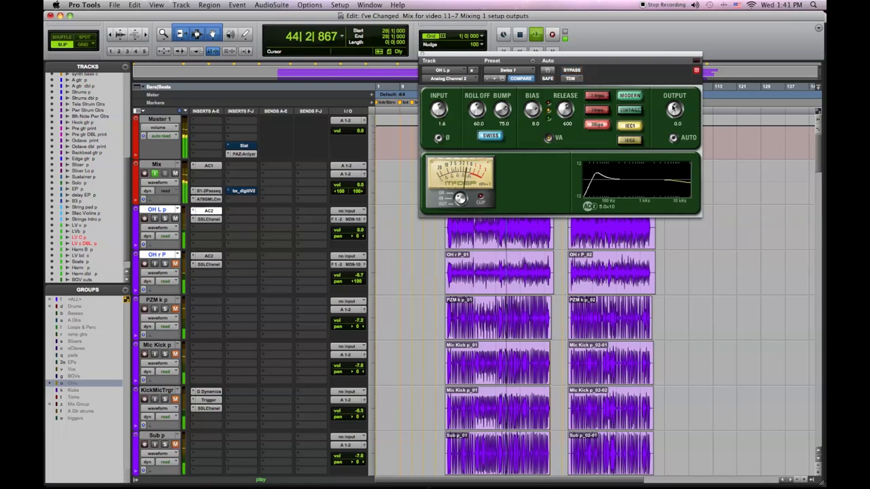
{"action": "left_click_drag", "start_coordinate": [674, 109], "coordinate": [674, 102]}
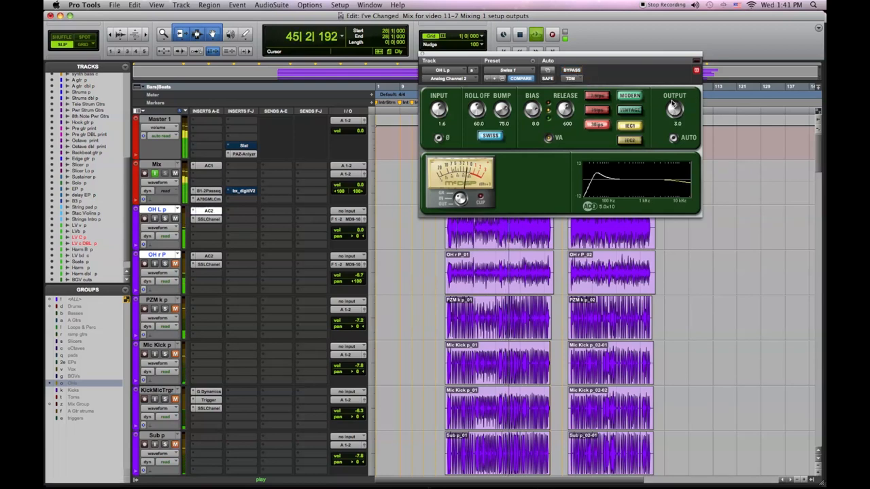